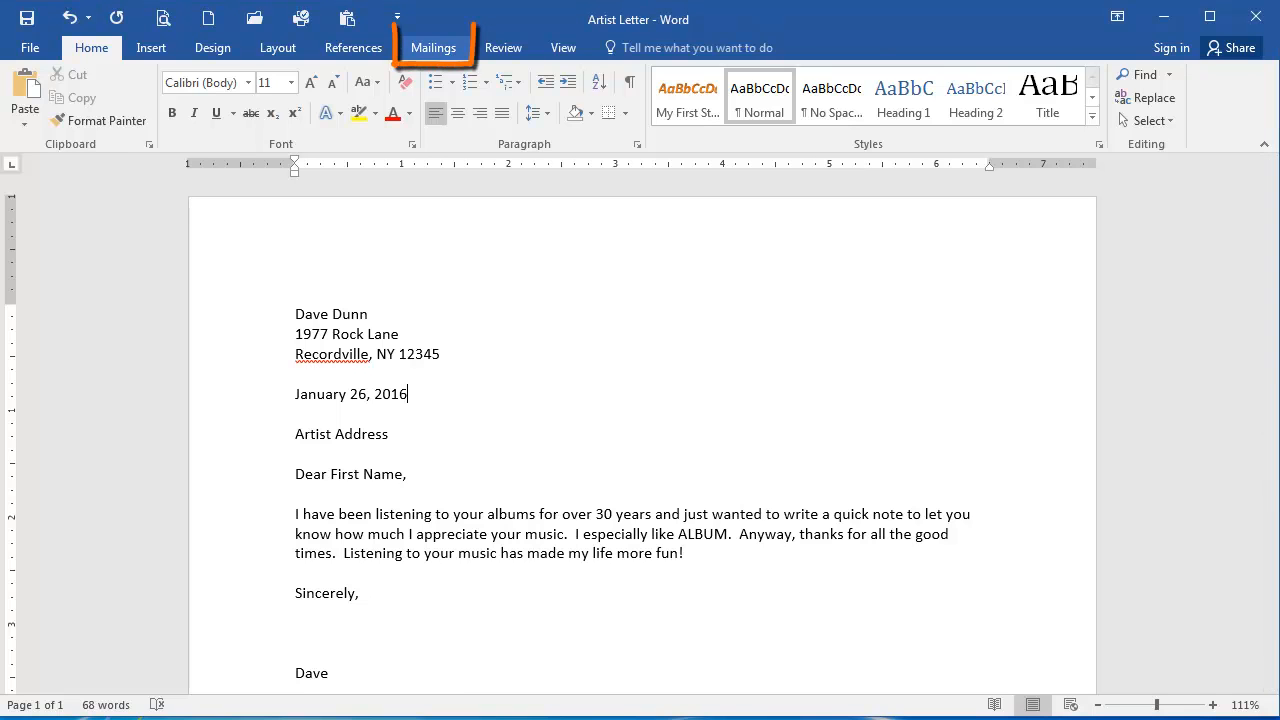
- Launch the Step-by-Step Mail Merge Wizard from Mailings for the artist letter, with Letters as type
{"action": "left_click", "coordinate": [432, 48]}
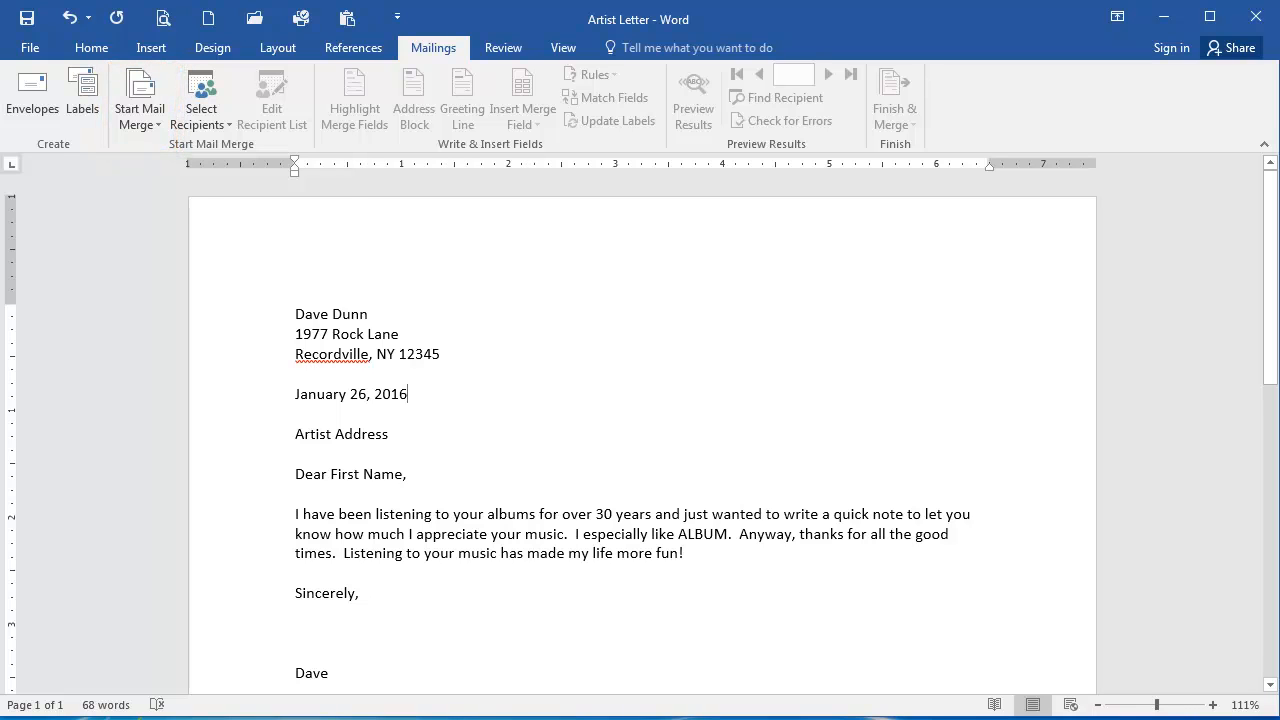
{"action": "left_click", "coordinate": [138, 96]}
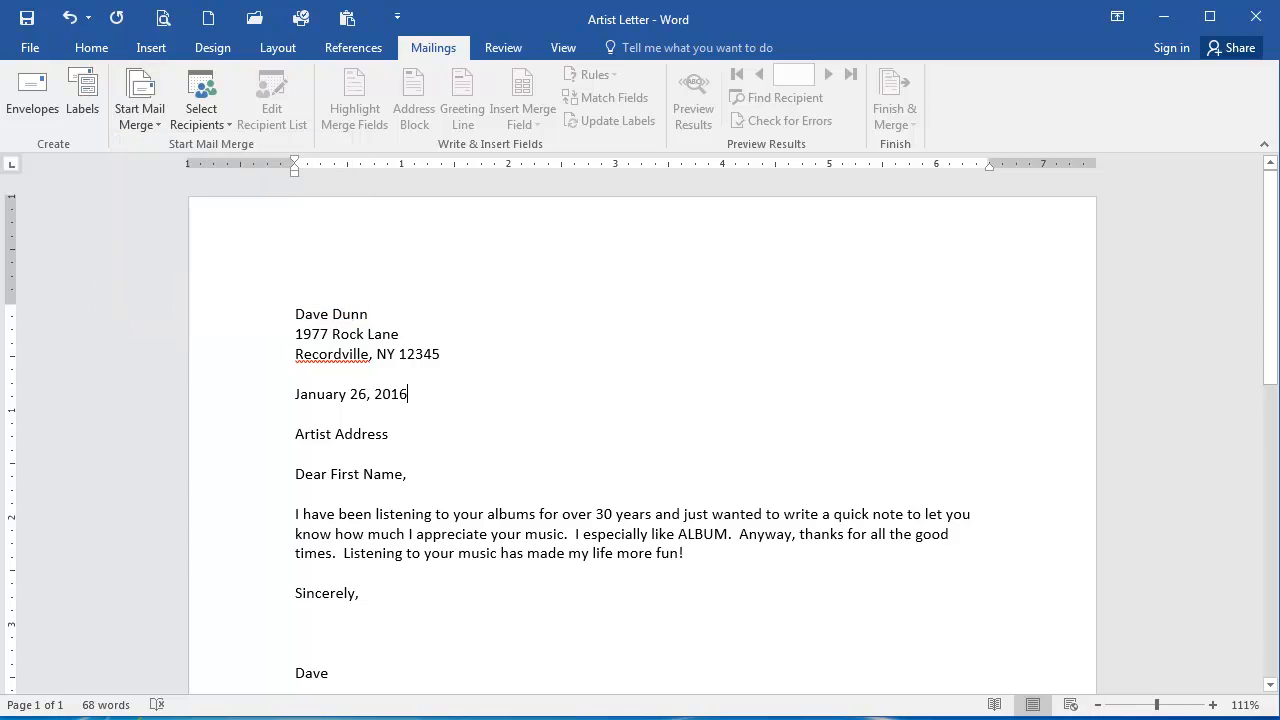
{"action": "left_click", "coordinate": [140, 100]}
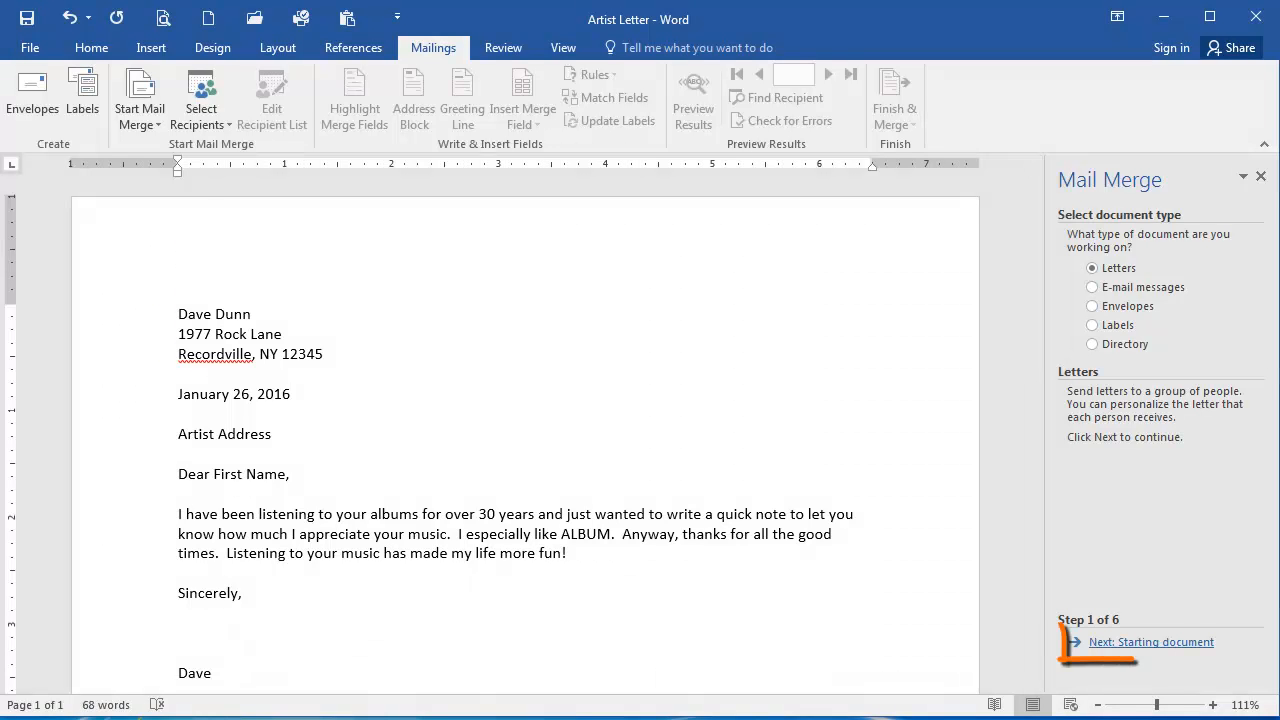
- Advance to step 3, keeping the current document and an existing recipient list
{"action": "left_click", "coordinate": [1150, 640]}
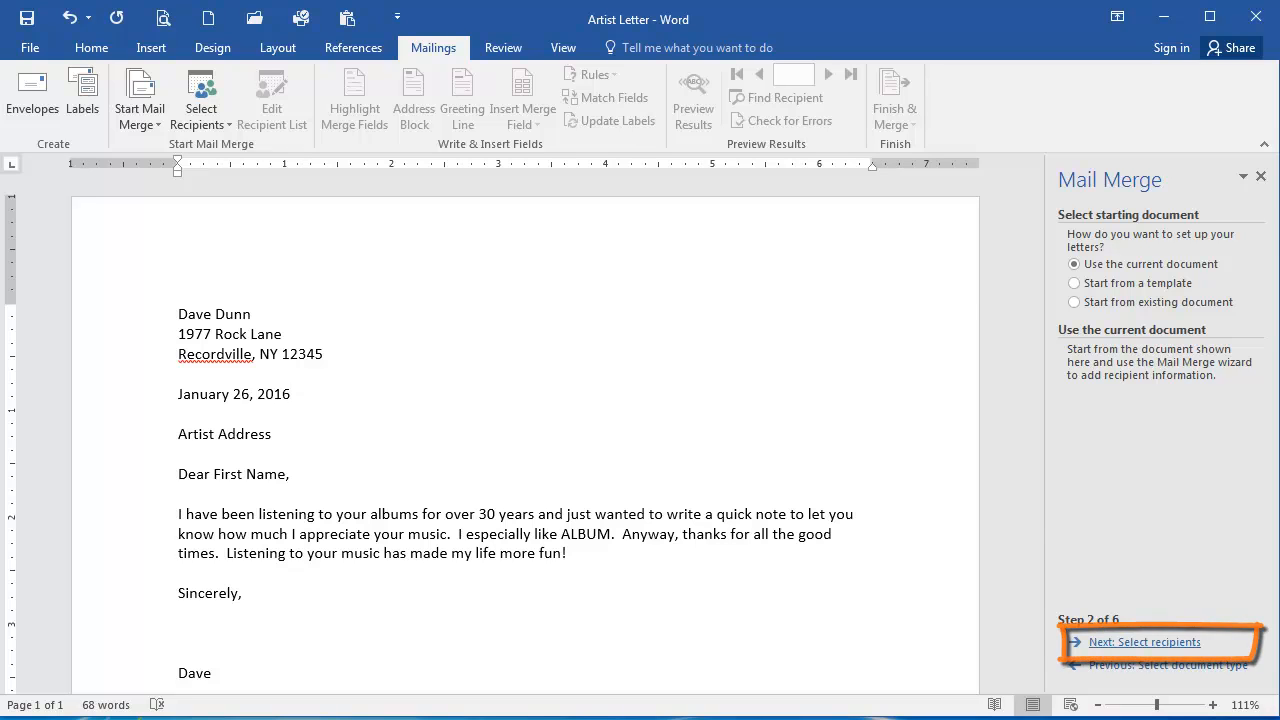
{"action": "left_click", "coordinate": [1144, 640]}
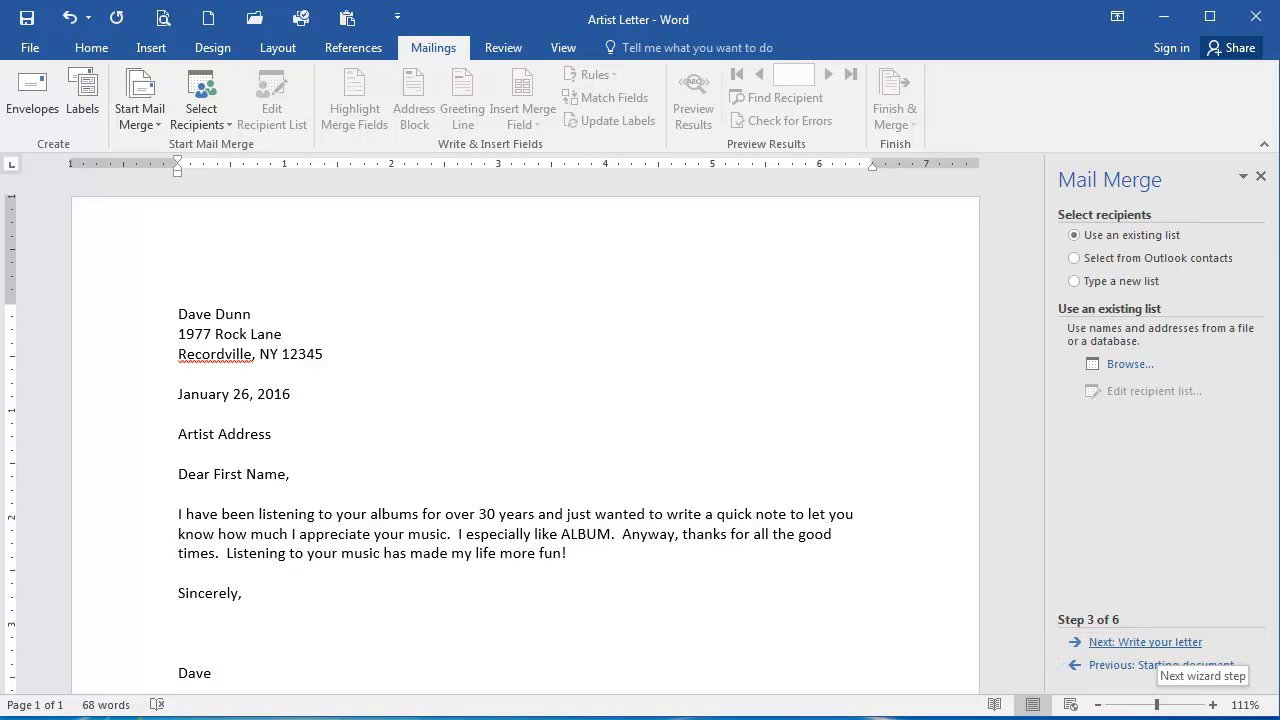
{"action": "left_click", "coordinate": [292, 392]}
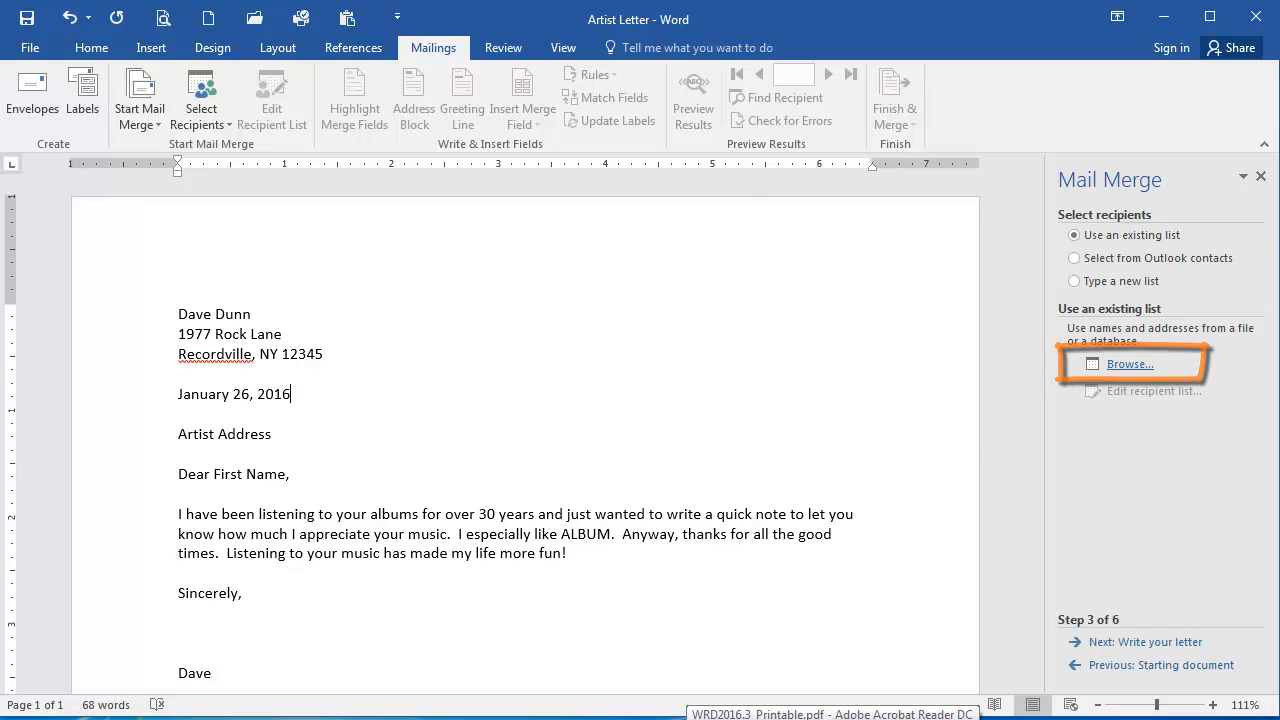
- Browse to Artists.xlsx in Desktop/ClassFiles/Exercises and accept Sheet1$'s four artists as recipients
{"action": "left_click", "coordinate": [1128, 364]}
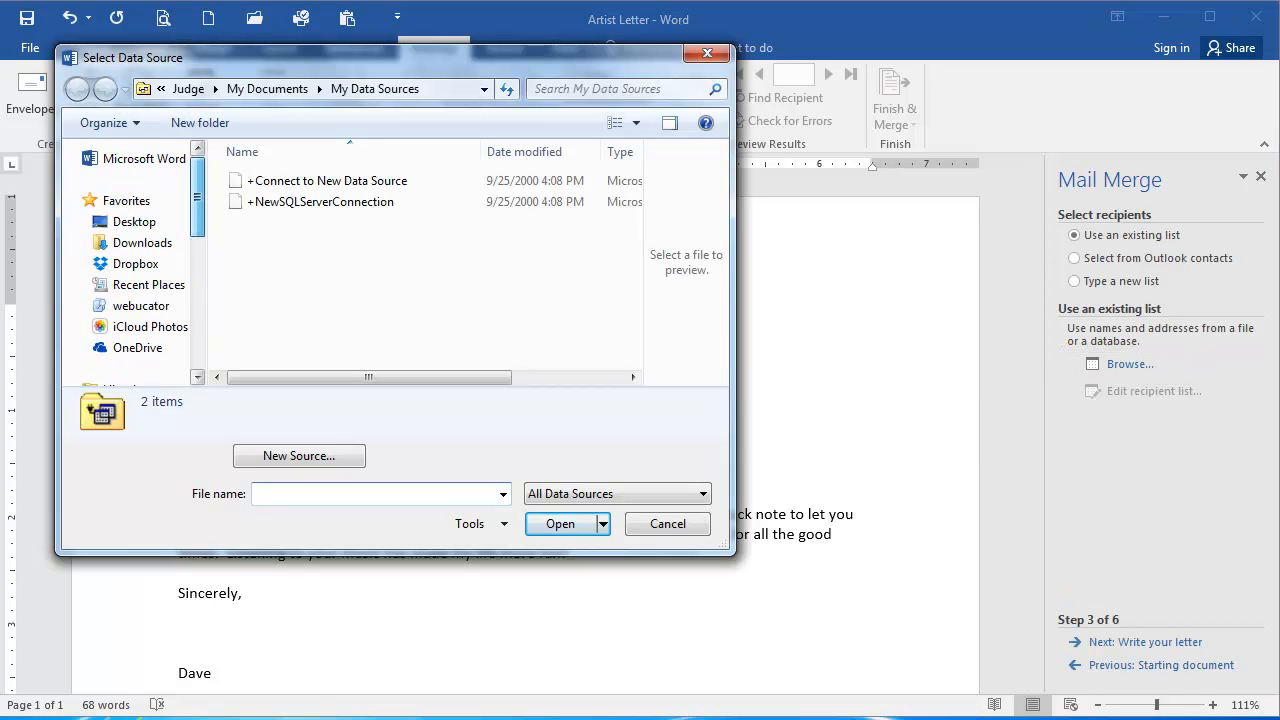
{"action": "left_click", "coordinate": [134, 220]}
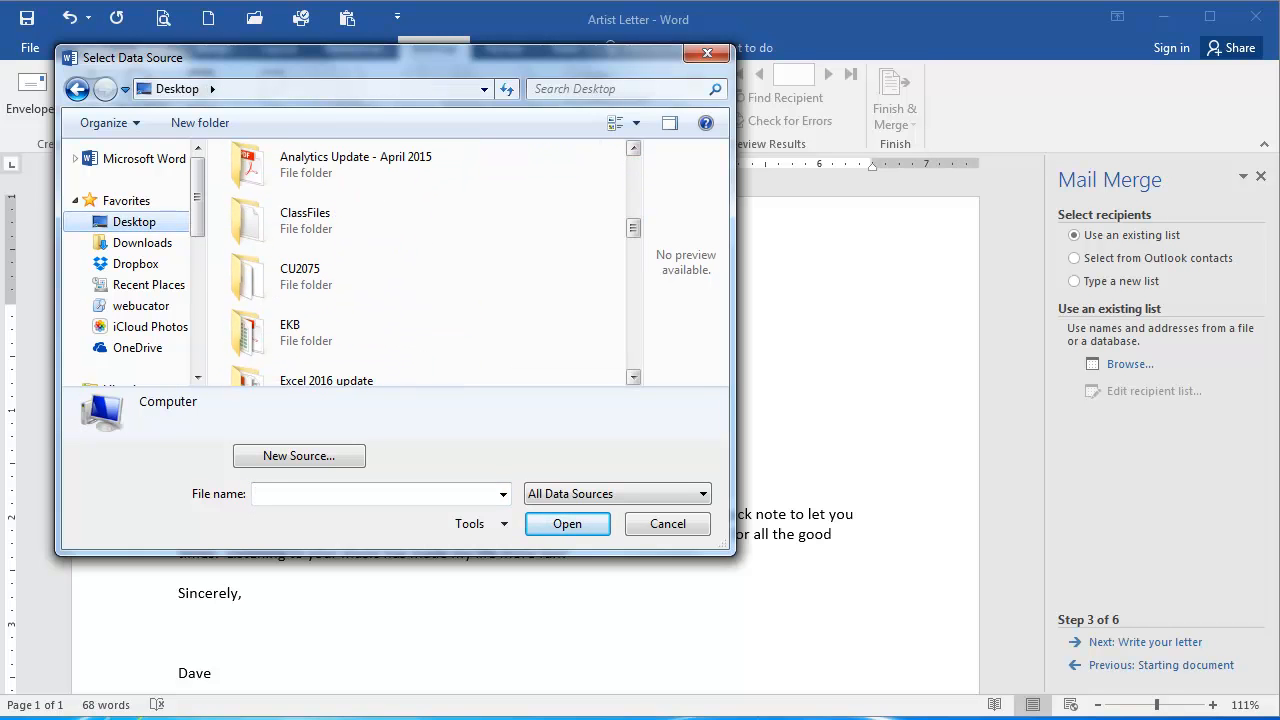
{"action": "double_click", "coordinate": [304, 220]}
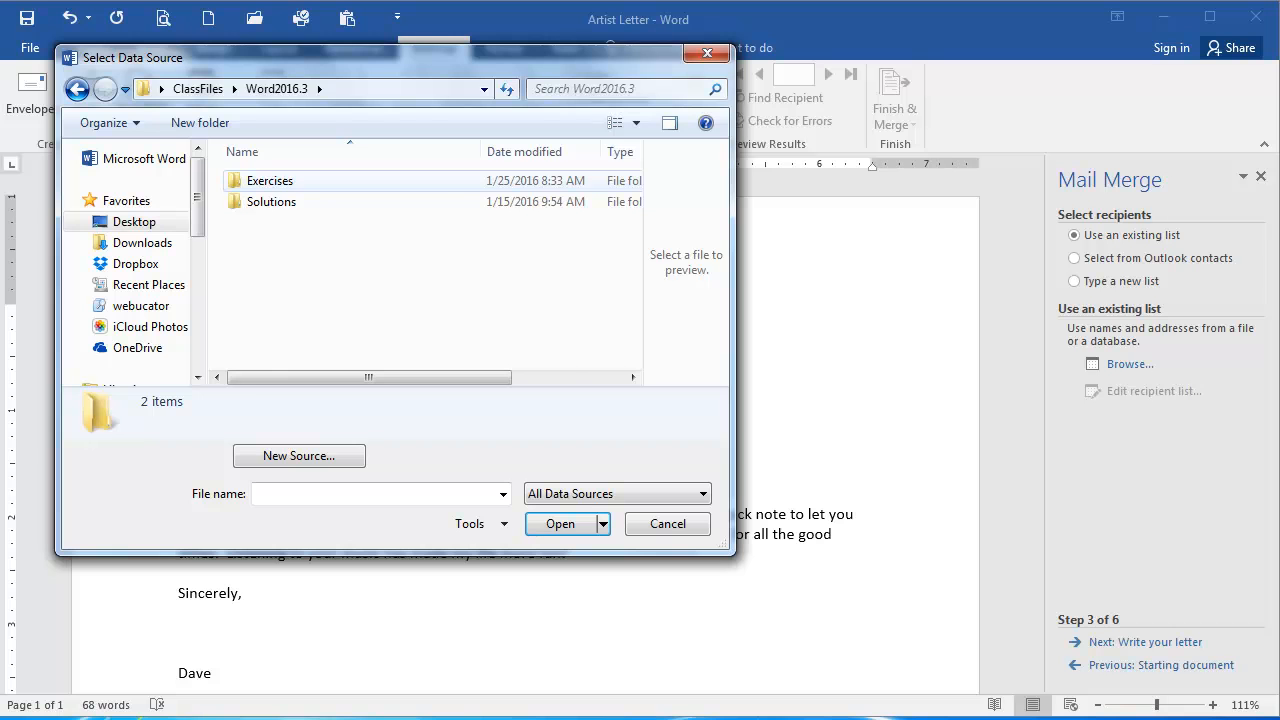
{"action": "double_click", "coordinate": [268, 180]}
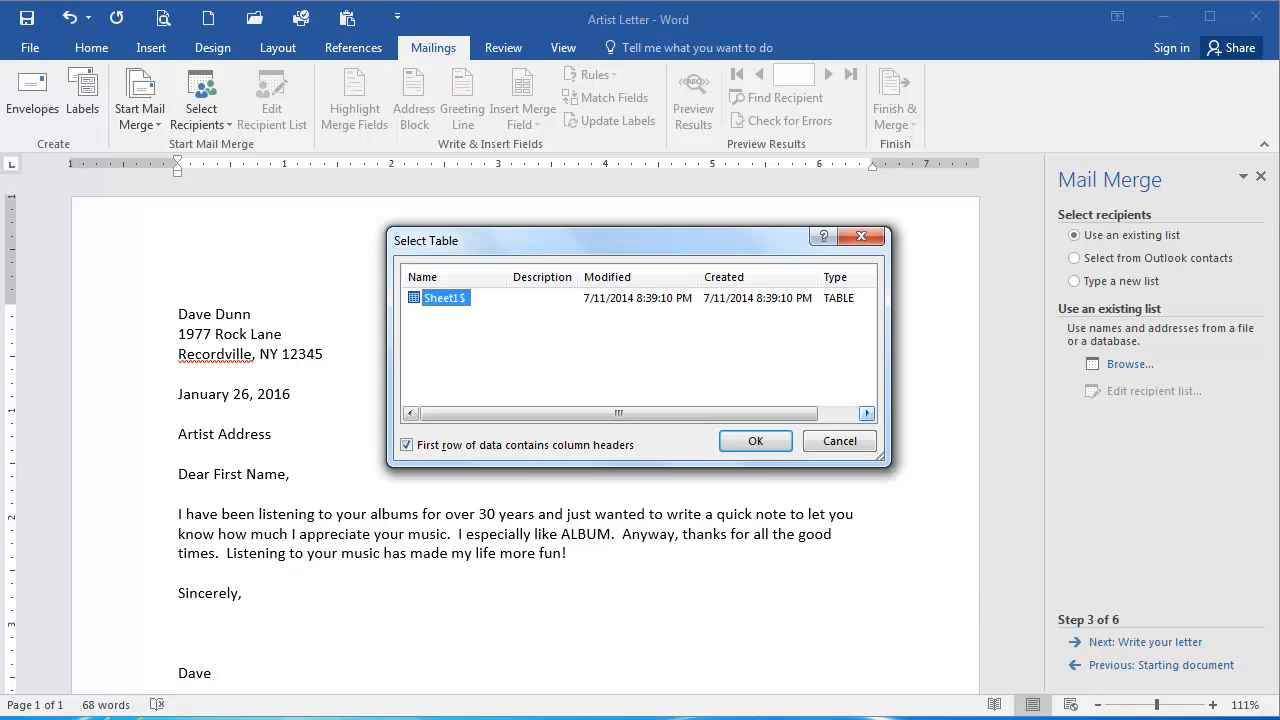
{"action": "left_click", "coordinate": [756, 442]}
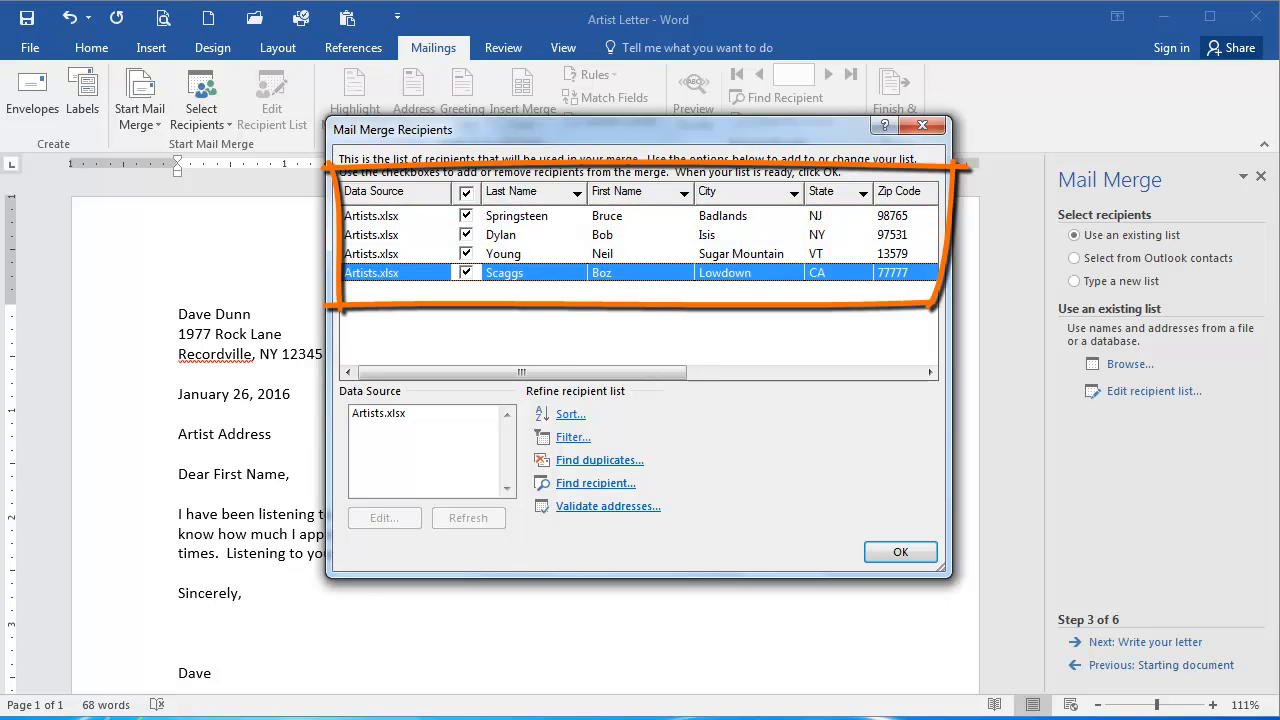
{"action": "left_click", "coordinate": [900, 552]}
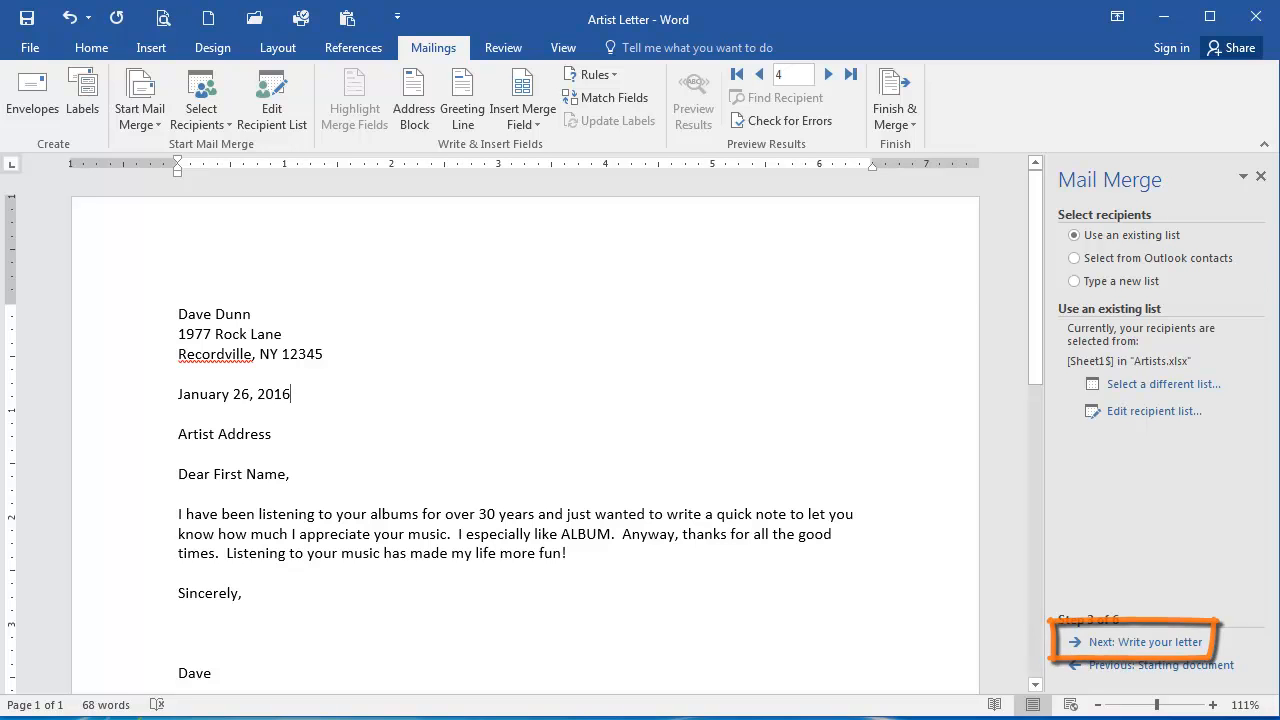
- On step 4, replace the Artist Address placeholder with an Address Block in Joshua Randall Jr. format
{"action": "left_click", "coordinate": [1140, 640]}
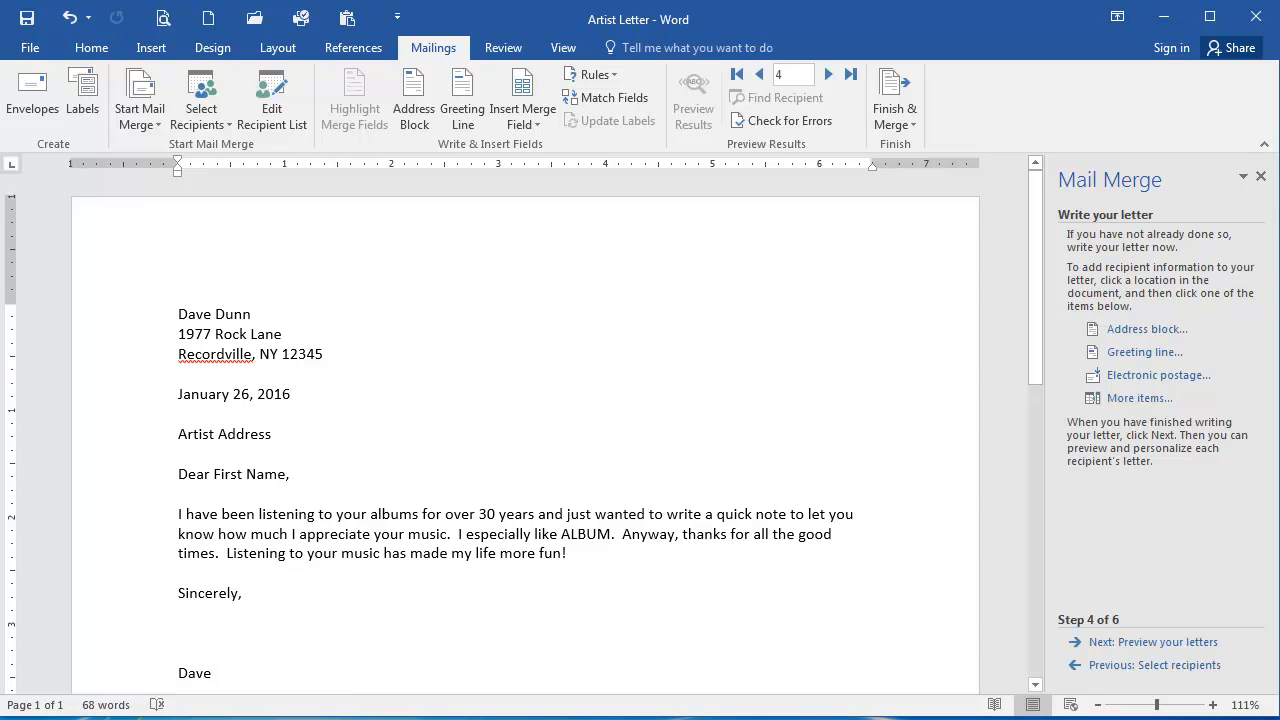
{"action": "double_click", "coordinate": [224, 432]}
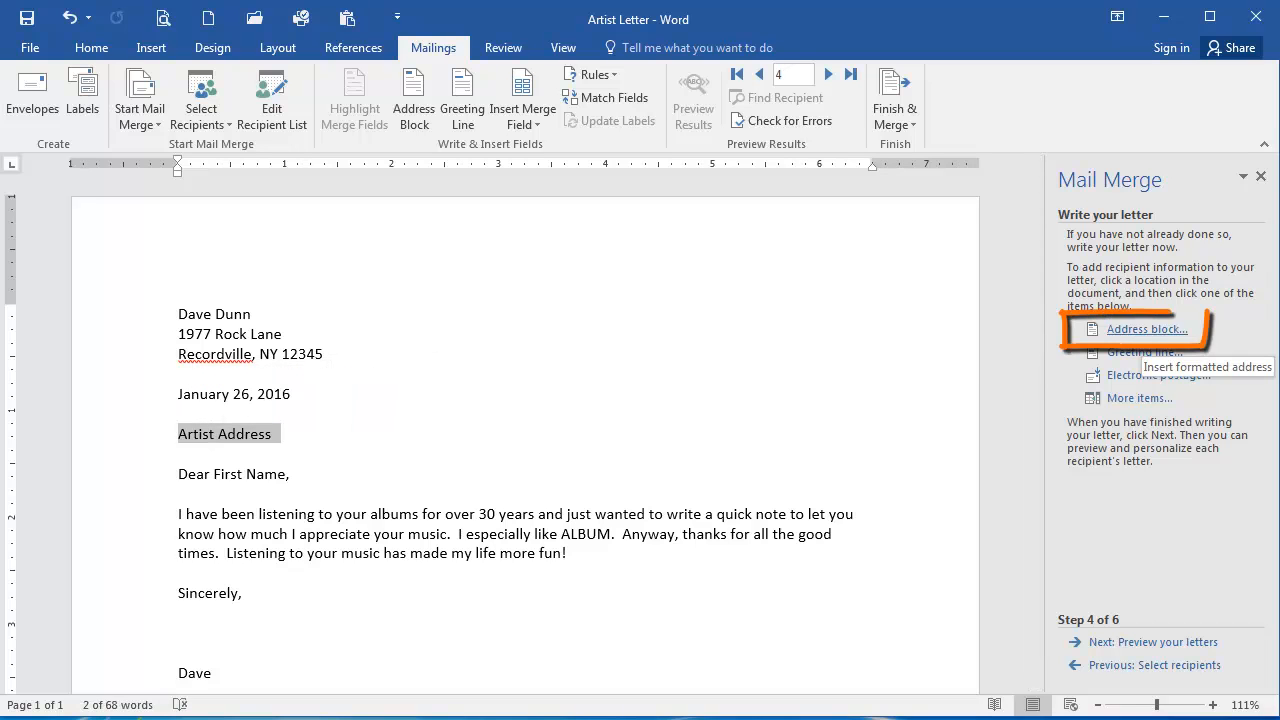
{"action": "left_click", "coordinate": [1148, 328]}
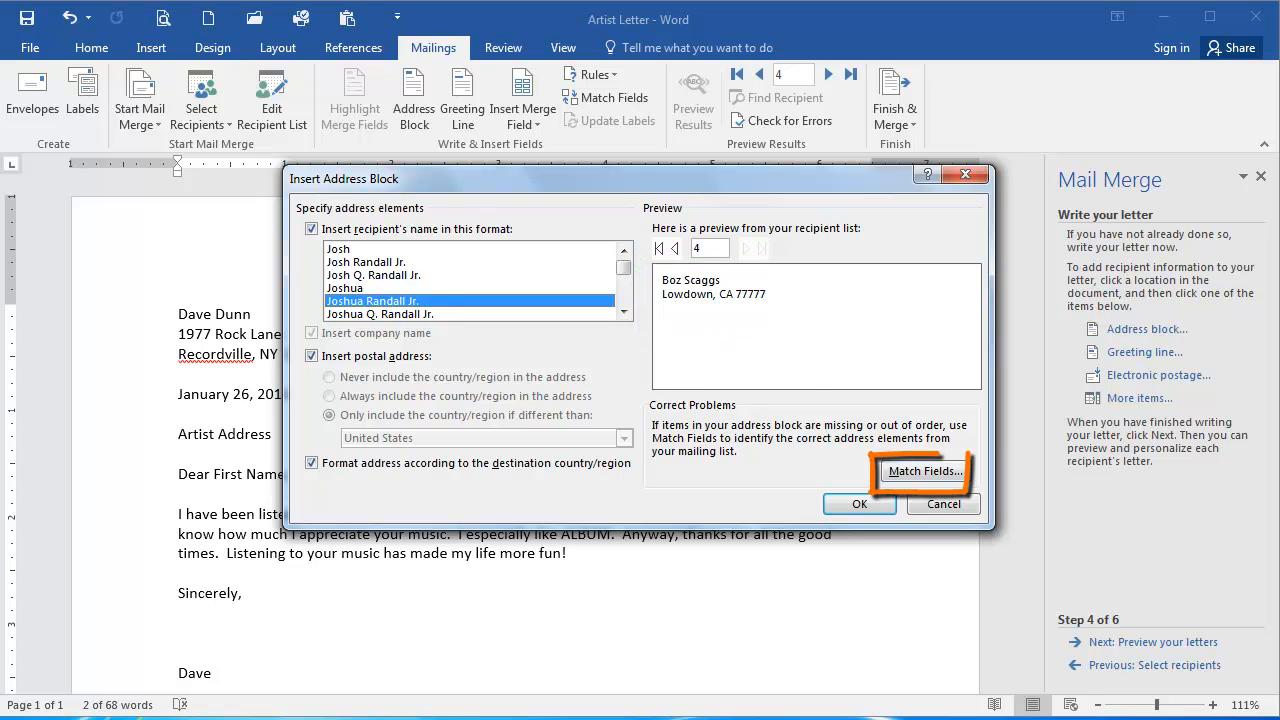
{"action": "left_click", "coordinate": [924, 472]}
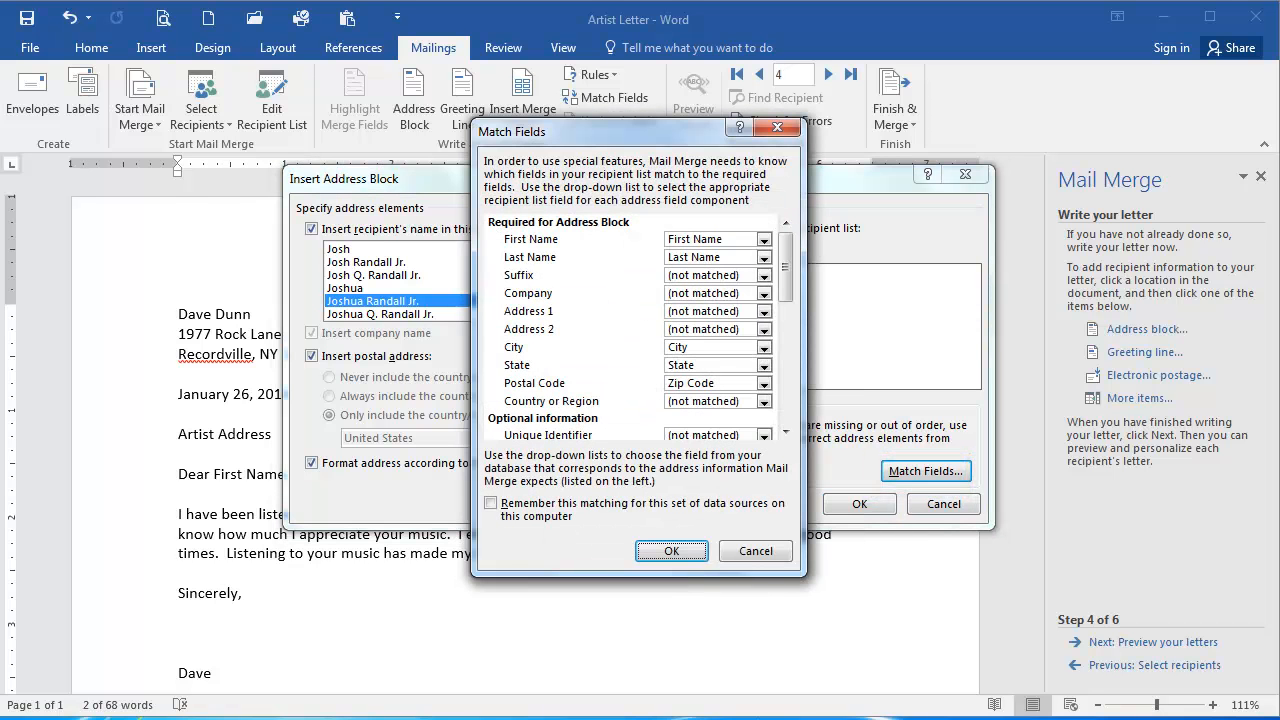
{"action": "left_click", "coordinate": [764, 312]}
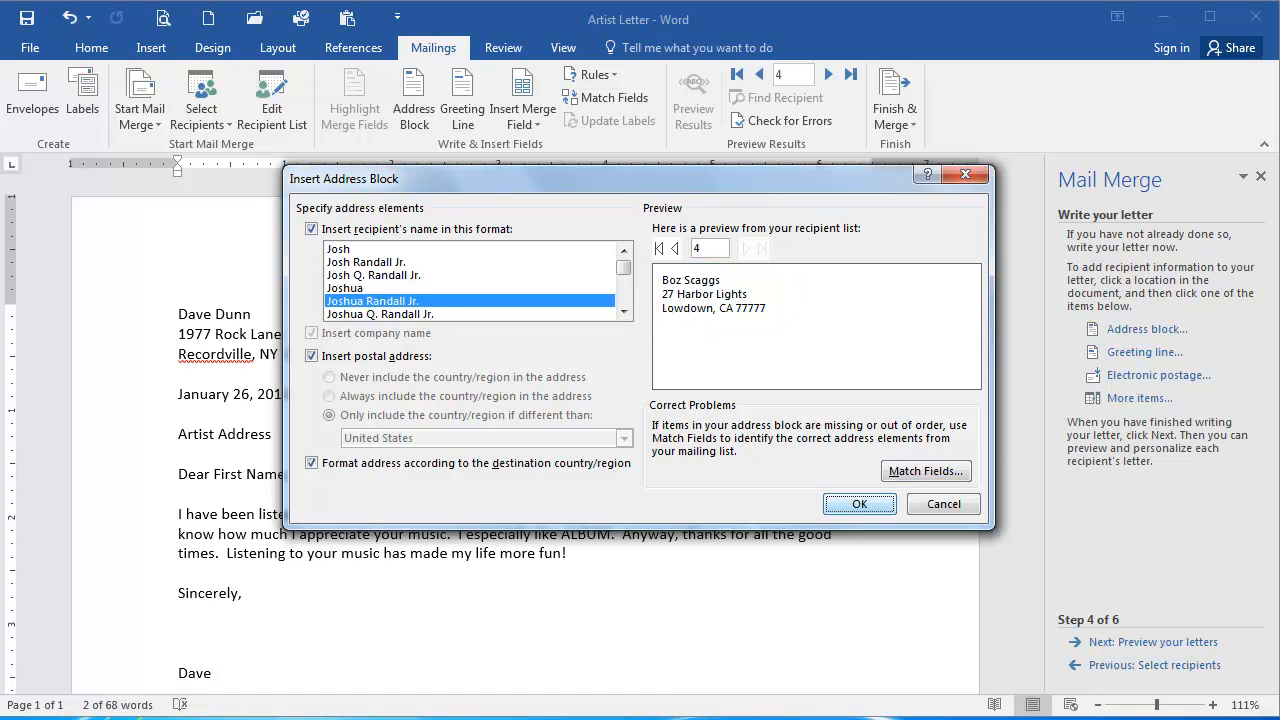
{"action": "left_click", "coordinate": [858, 504]}
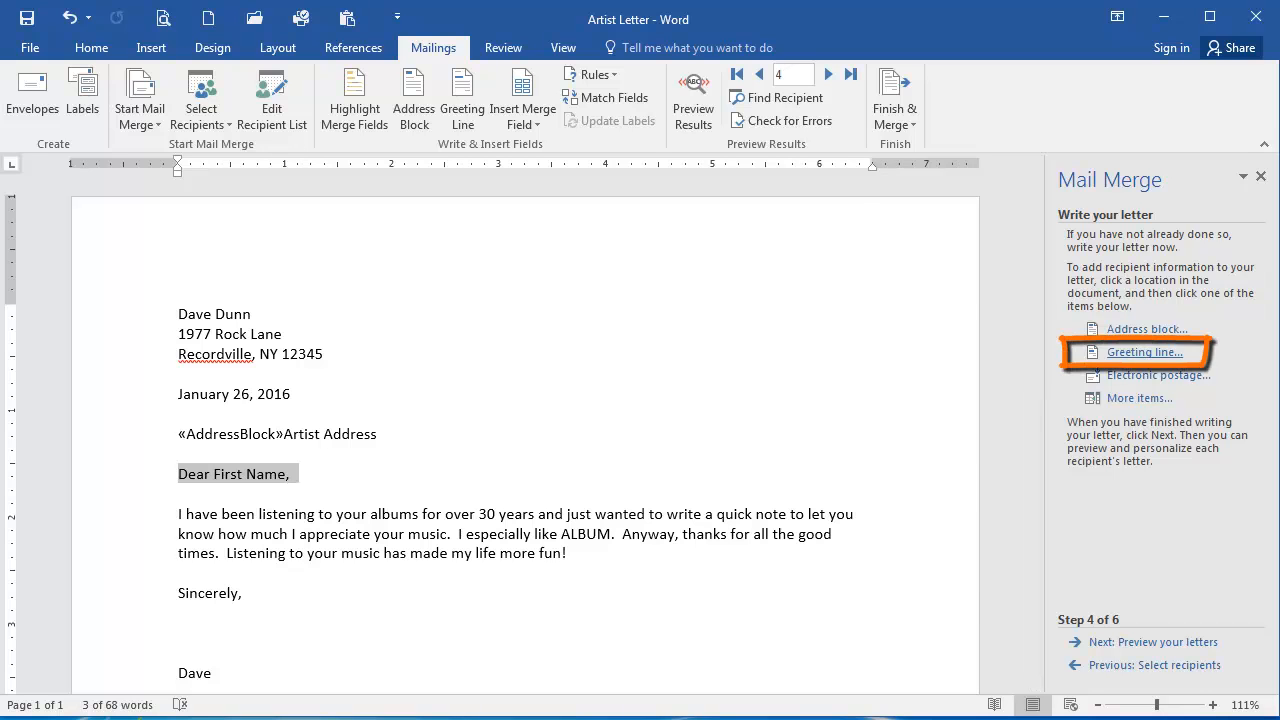
- Insert a Greeting line field using the first-name-only 'Joshua' format before the salutation
{"action": "left_click", "coordinate": [1144, 352]}
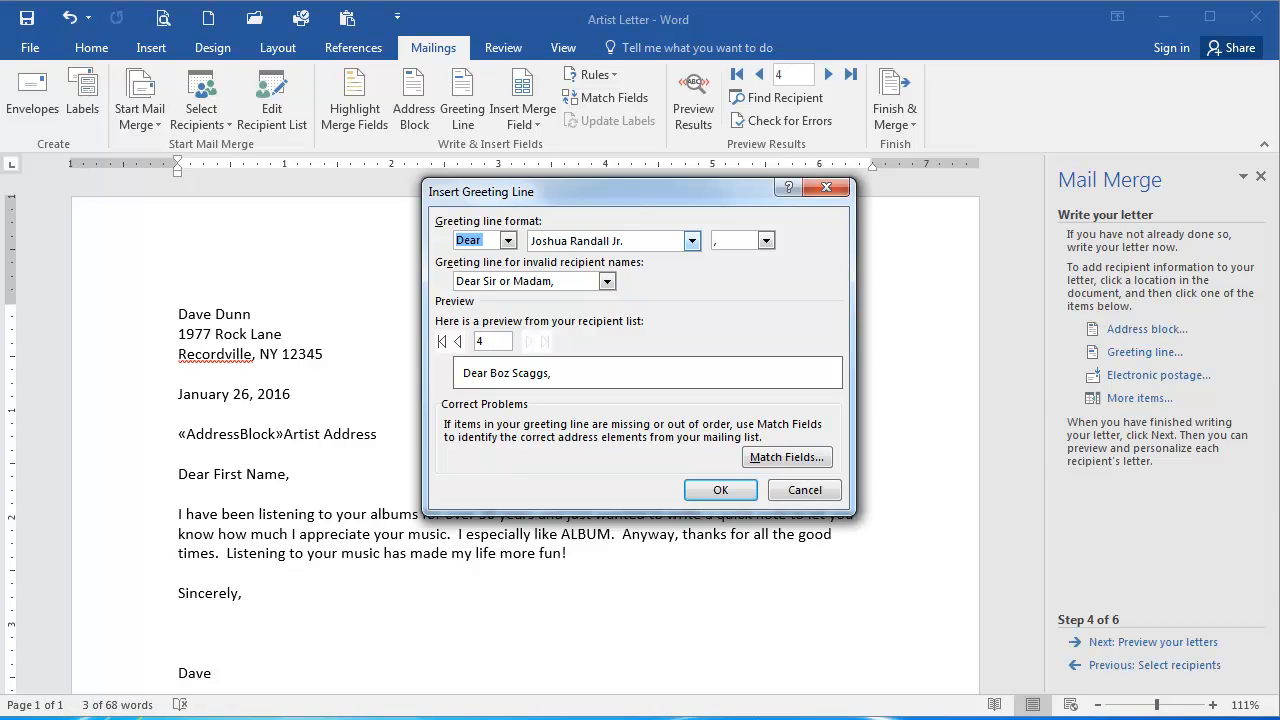
{"action": "left_click", "coordinate": [692, 240]}
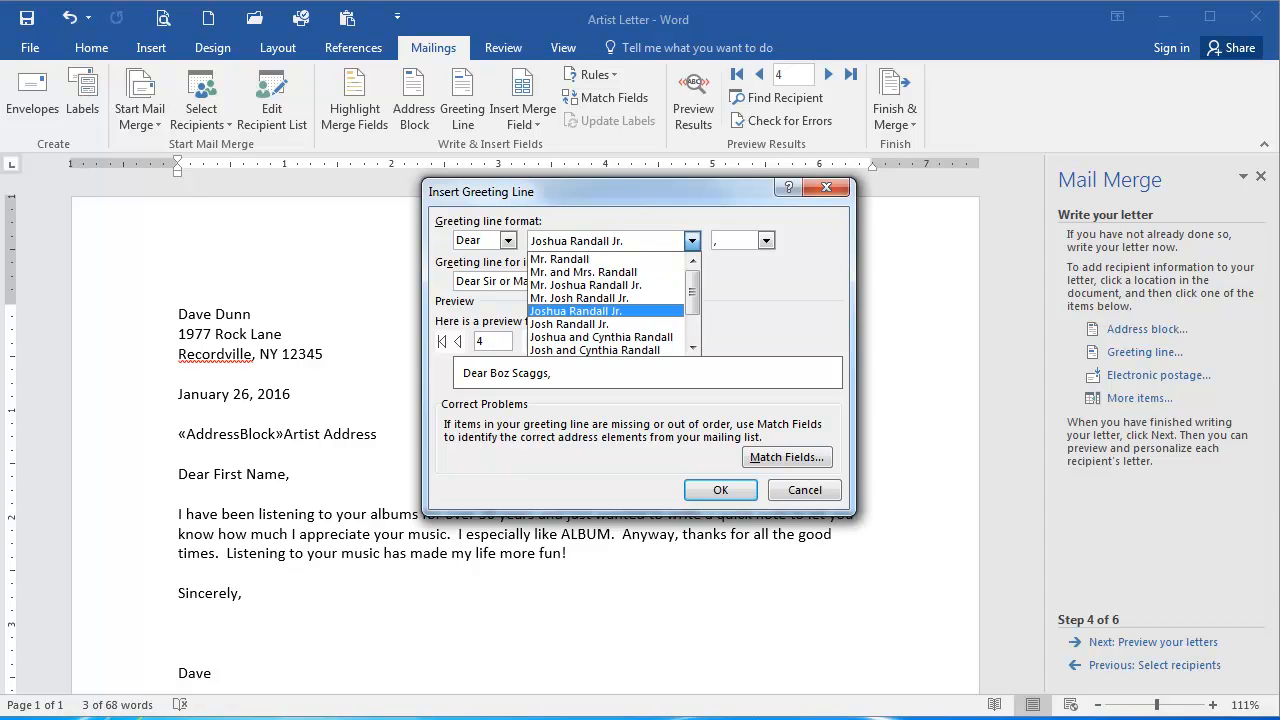
{"action": "scroll", "scroll_direction": "down", "scroll_amount": 3}
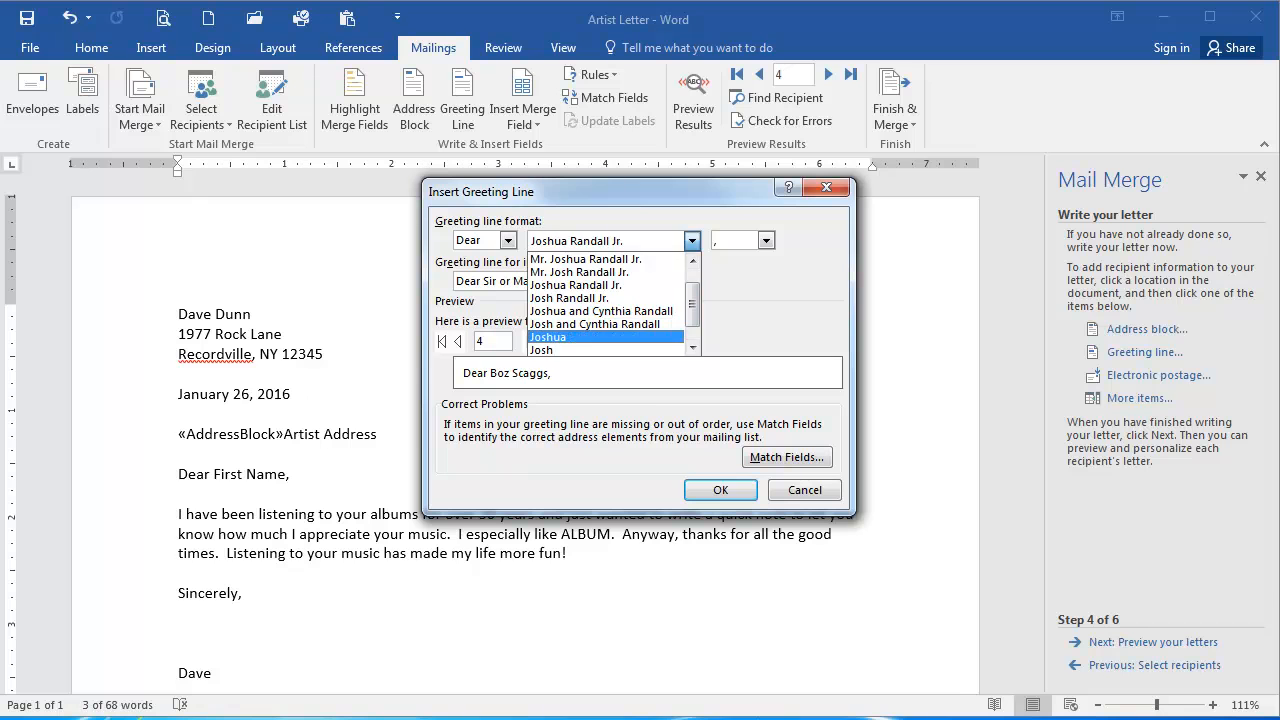
{"action": "left_click", "coordinate": [548, 336]}
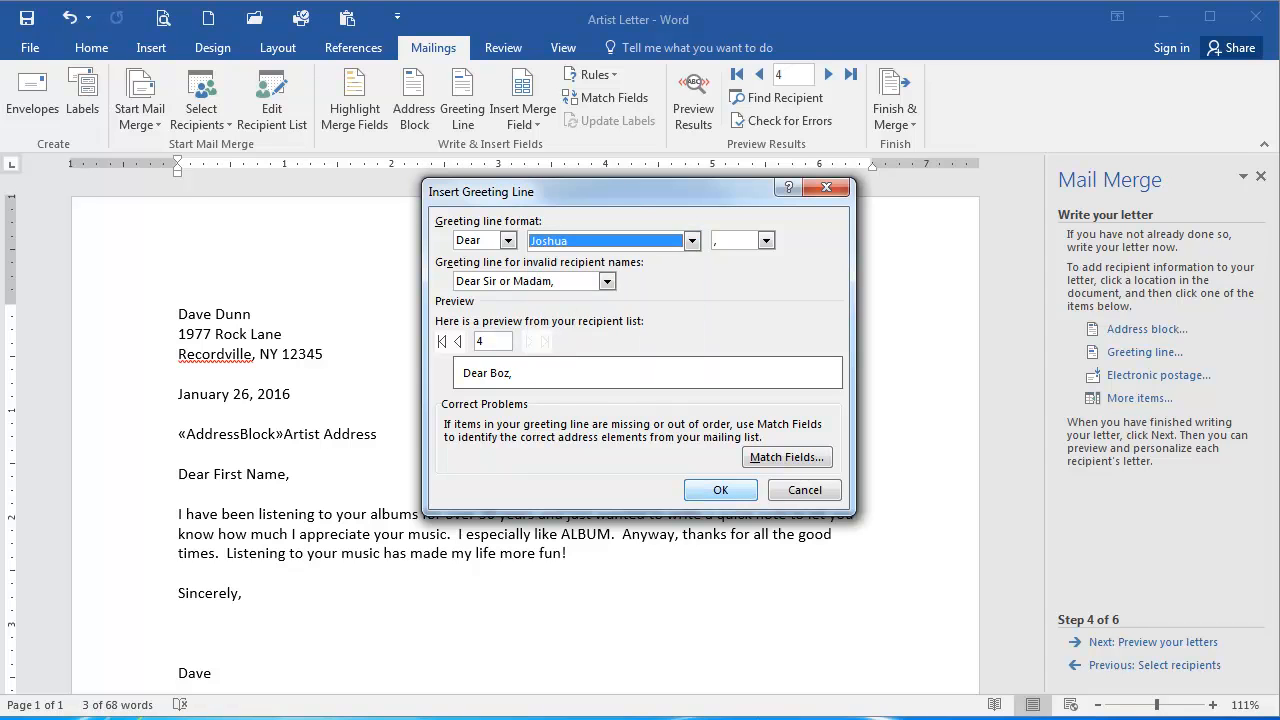
{"action": "left_click", "coordinate": [720, 488]}
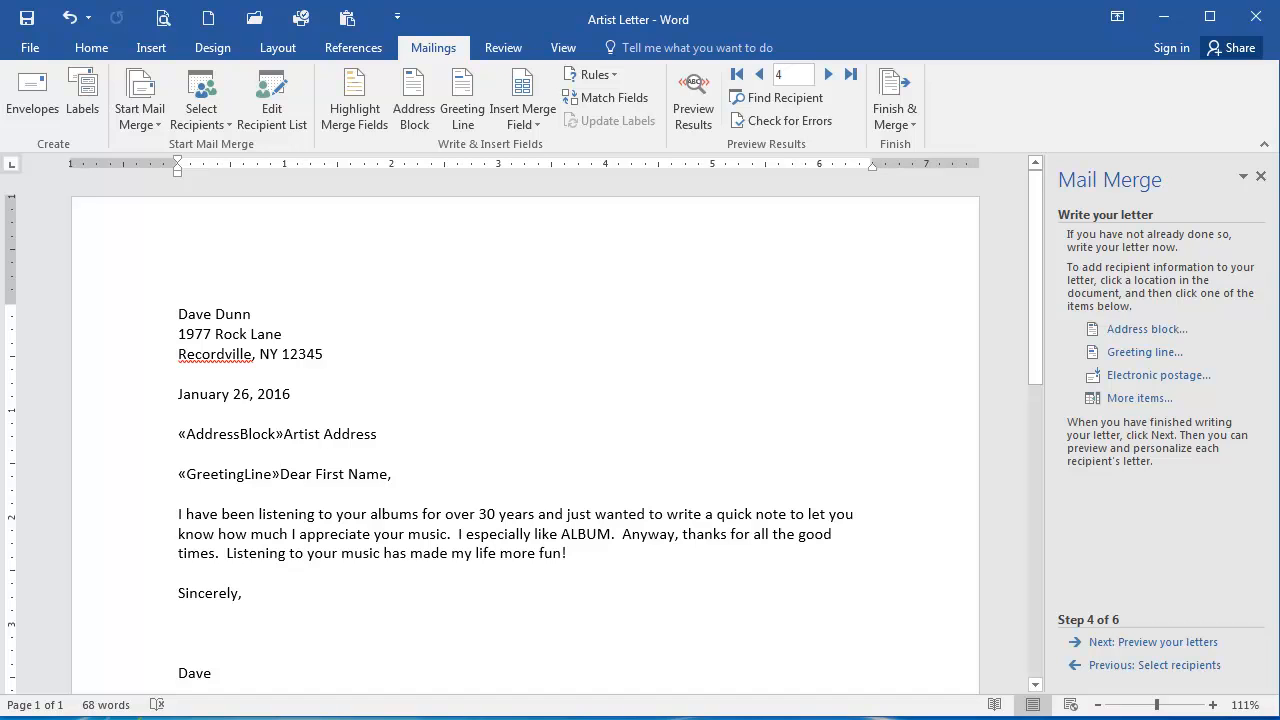
- Replace the ALBUM placeholder with the Favorite_Album merge field
{"action": "left_click", "coordinate": [280, 472]}
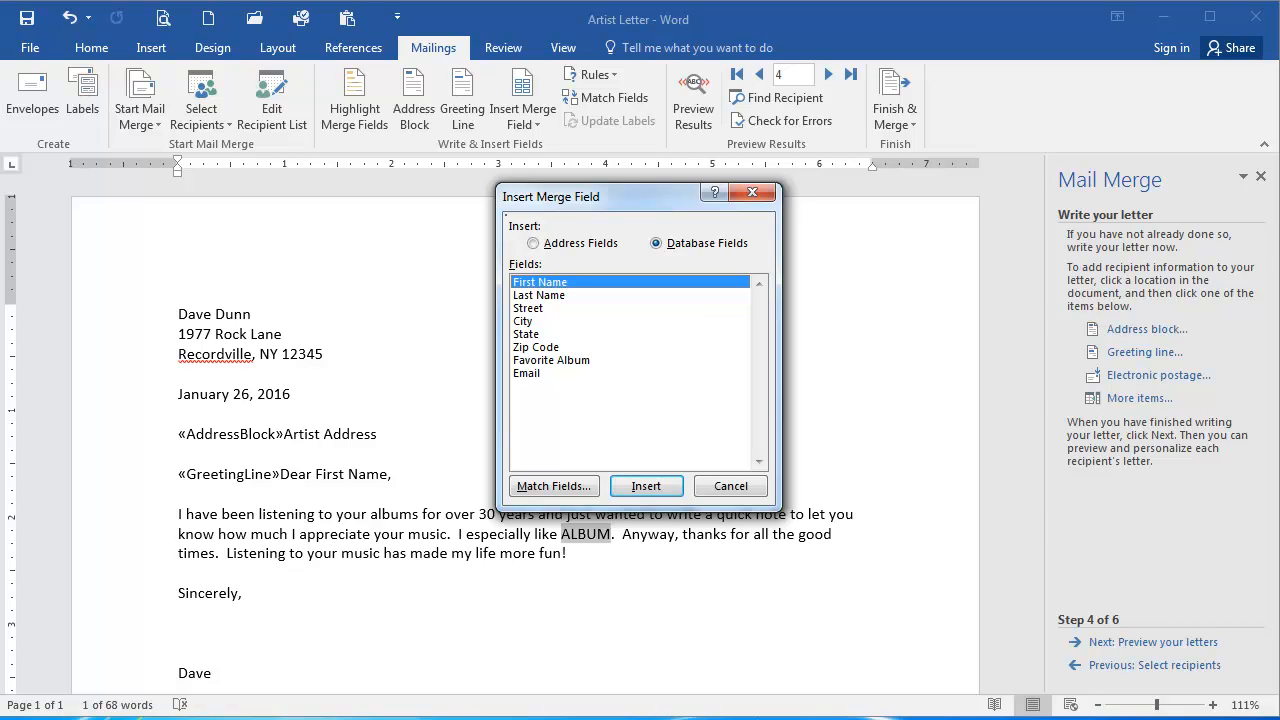
{"action": "left_click", "coordinate": [552, 360]}
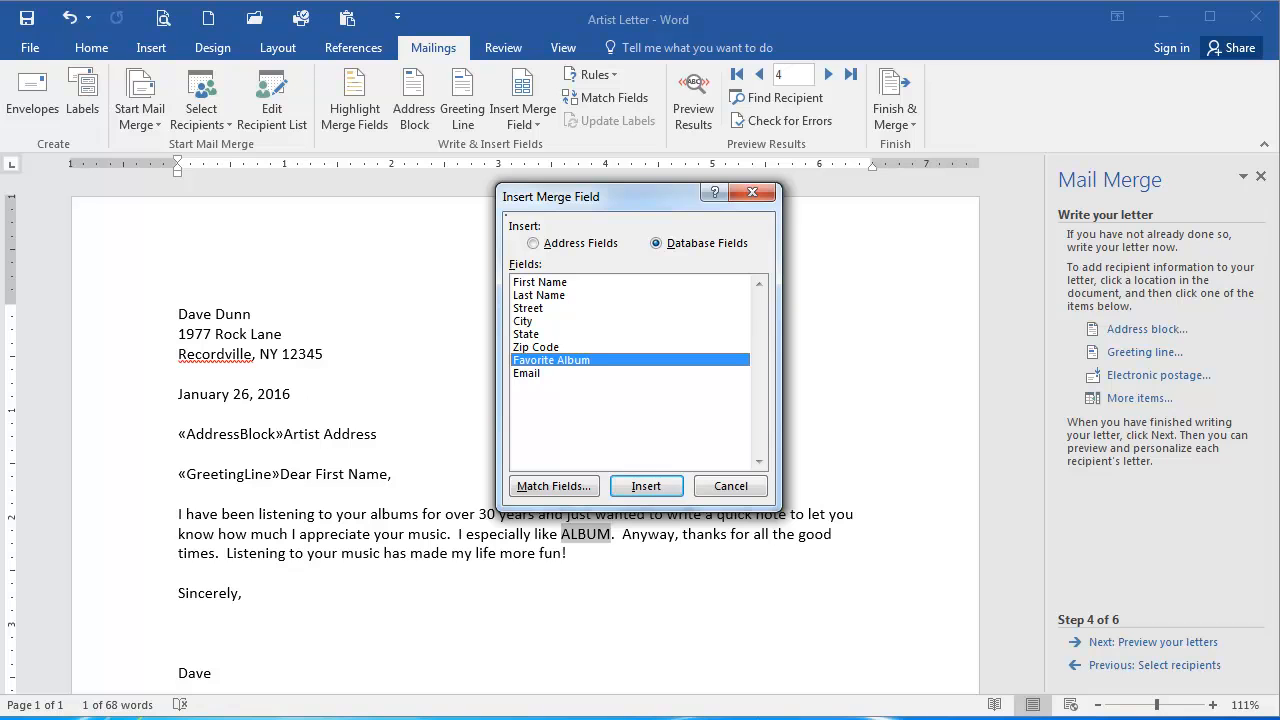
{"action": "left_click", "coordinate": [646, 486]}
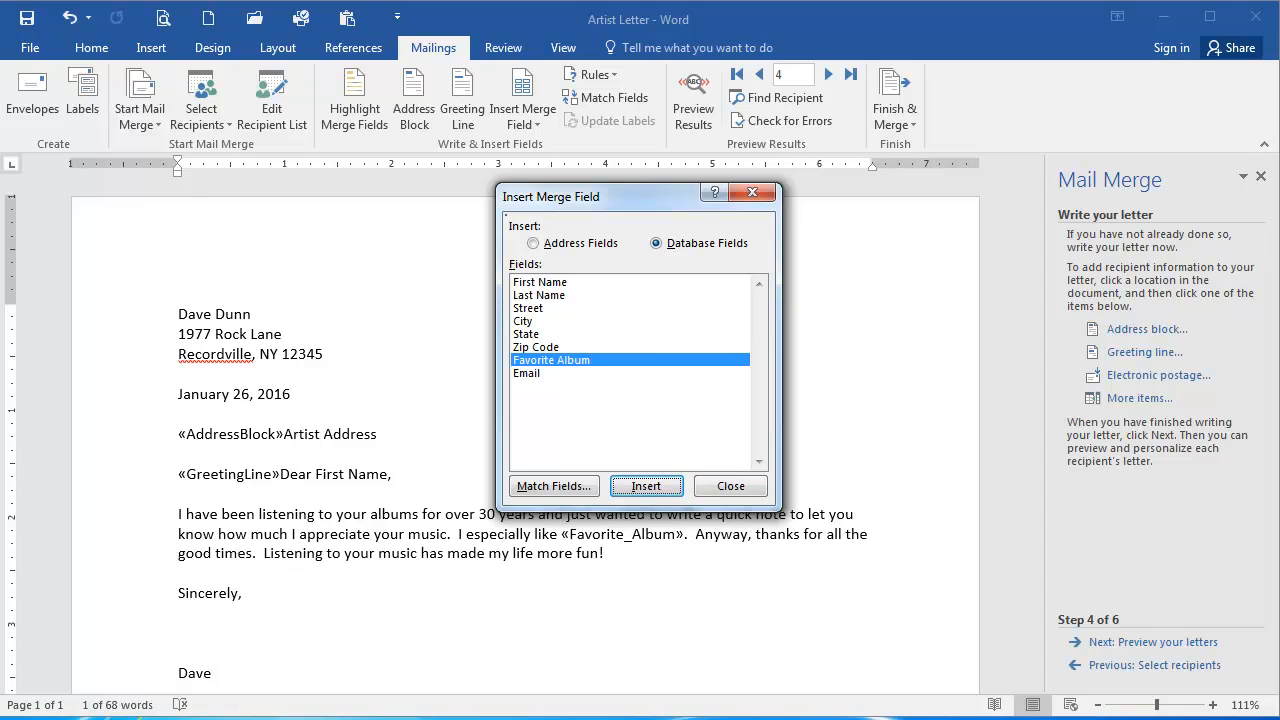
{"action": "left_click", "coordinate": [730, 486]}
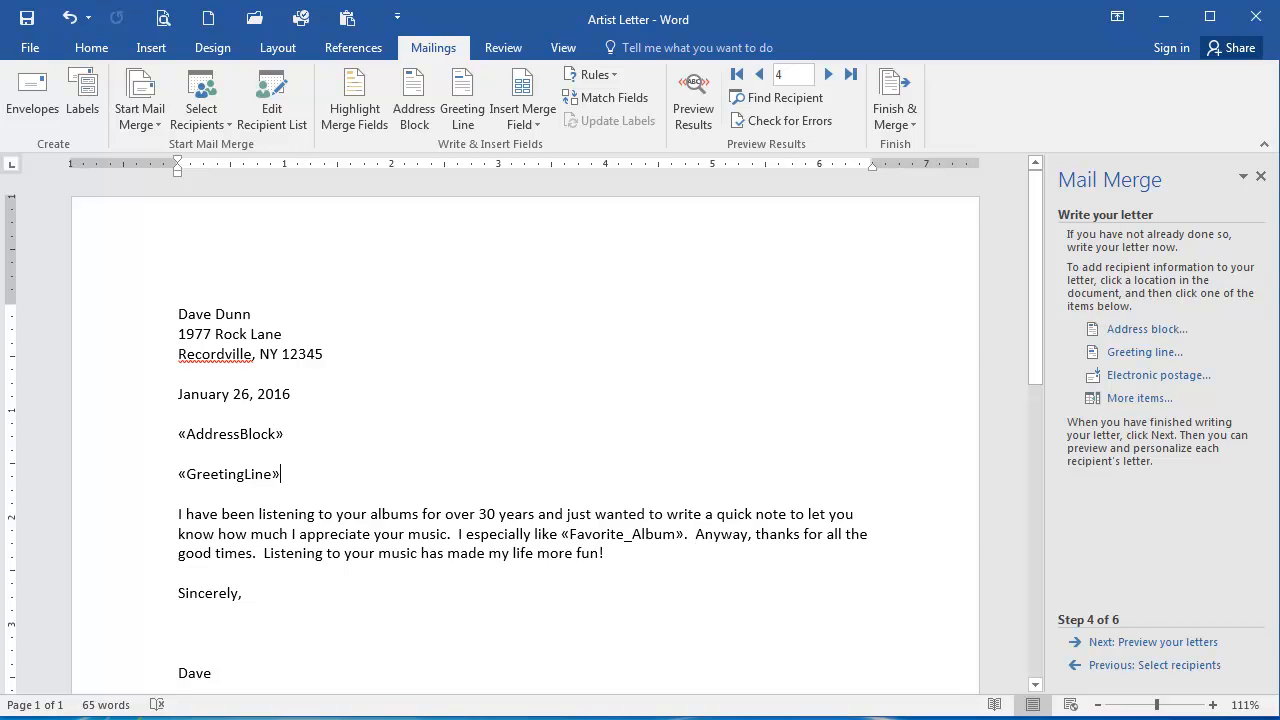
{"action": "mouse_move", "coordinate": [1152, 640]}
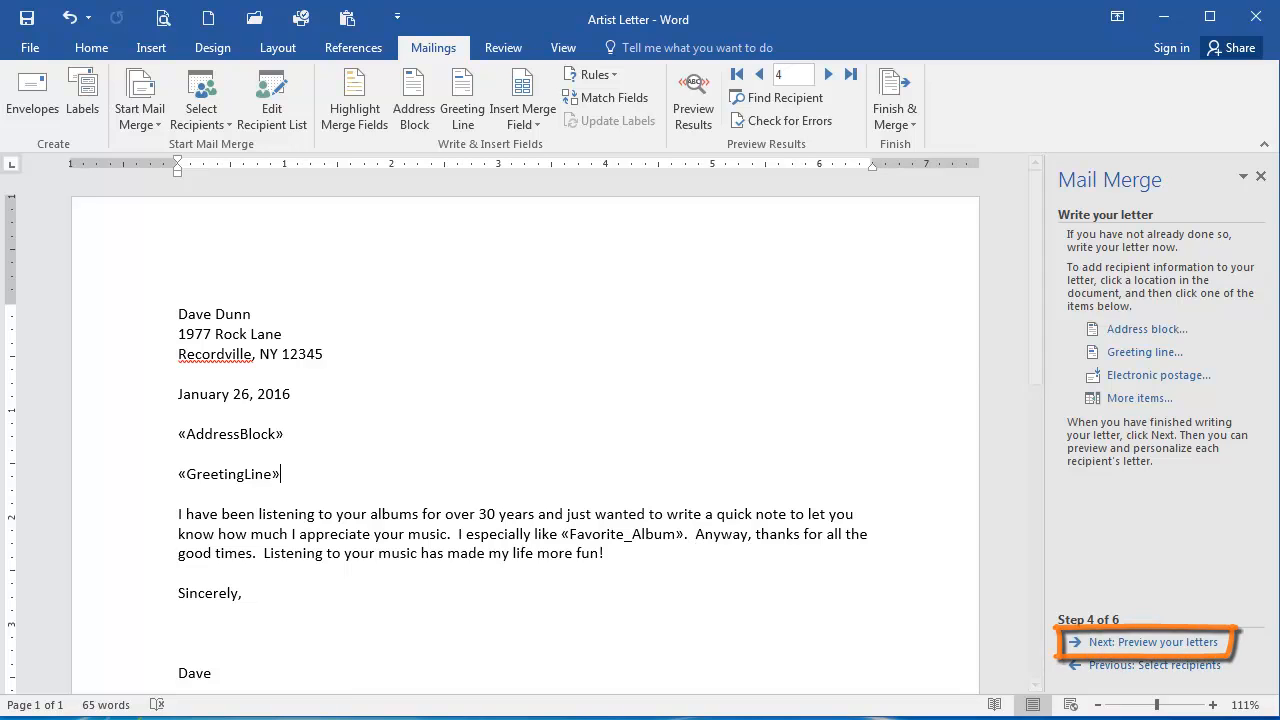
- Preview the merged letters on step 5, showing recipient 4, Boz Scaggs with Silk Degrees
{"action": "left_click", "coordinate": [1152, 642]}
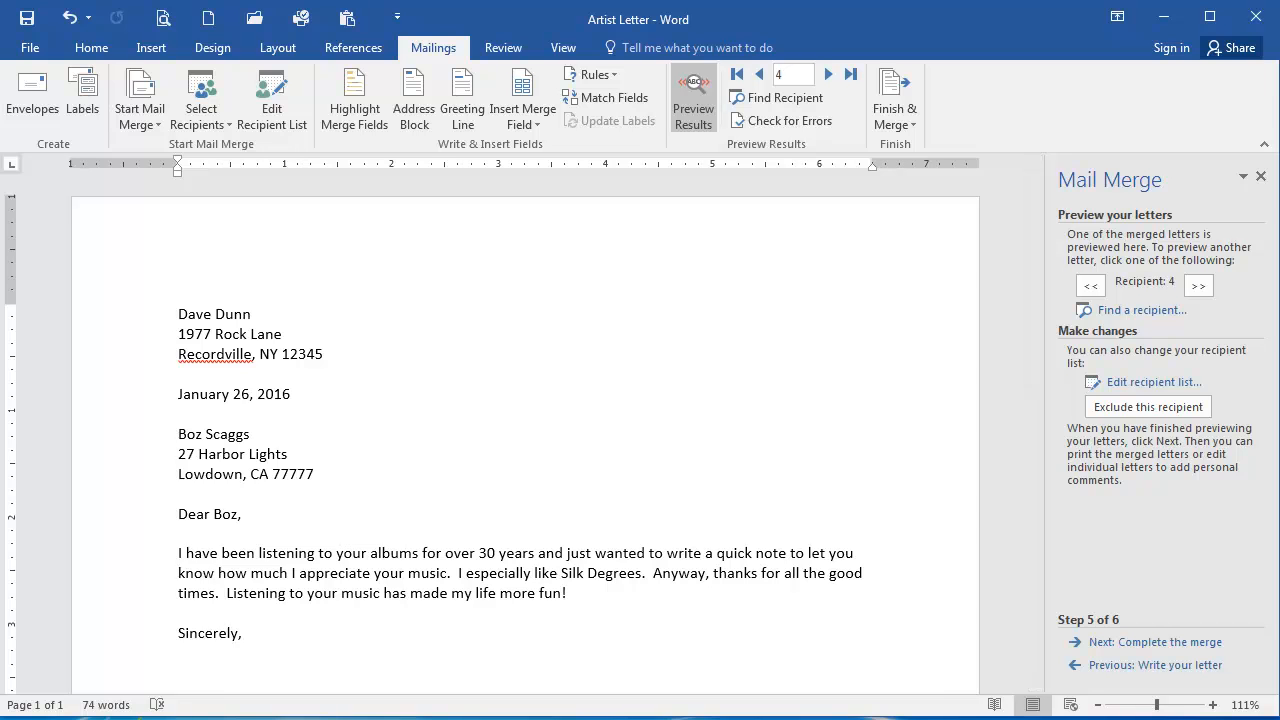
{"action": "left_click", "coordinate": [240, 512]}
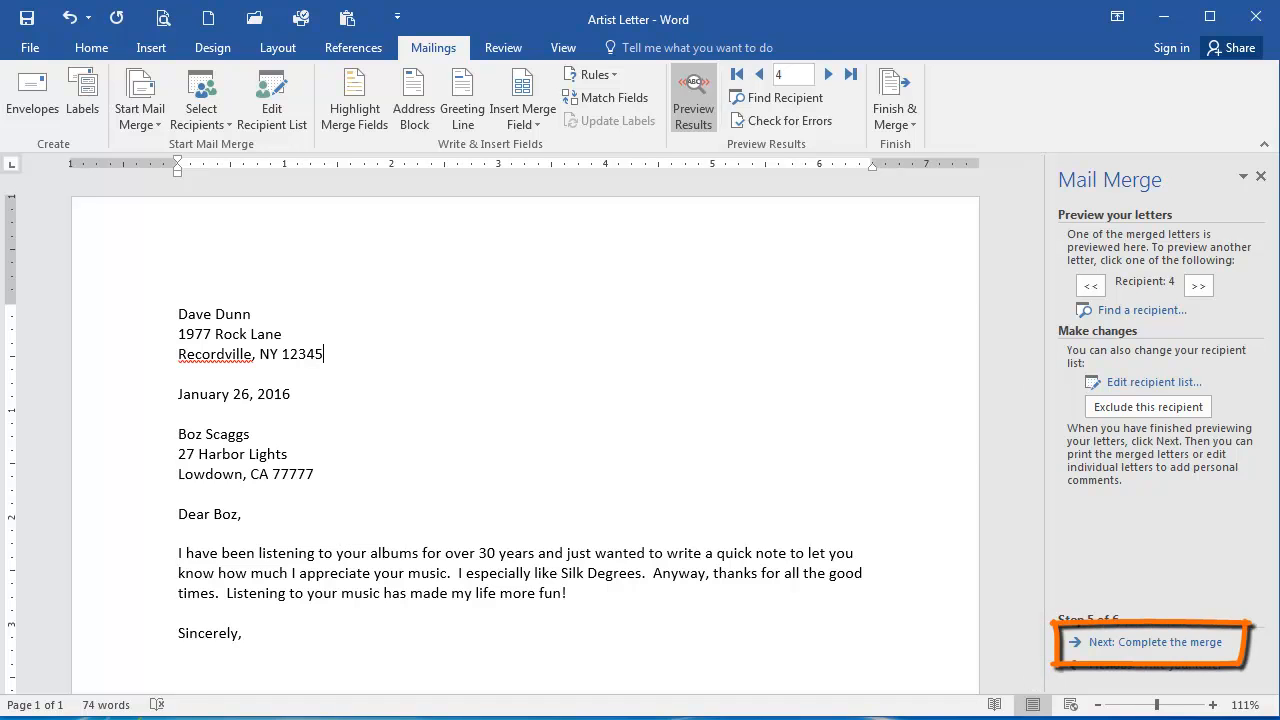
- Complete the merge and bring up Merge to Printer with all records chosen
{"action": "left_click", "coordinate": [1156, 642]}
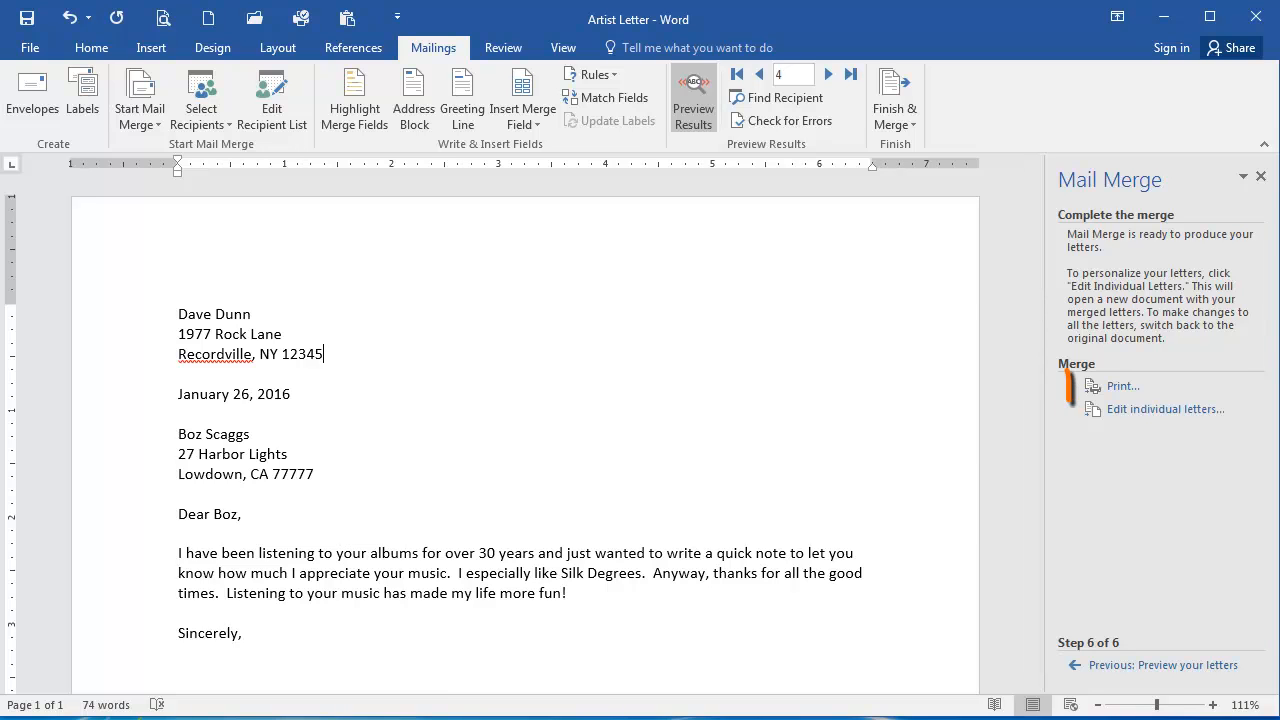
{"action": "left_click", "coordinate": [1122, 386]}
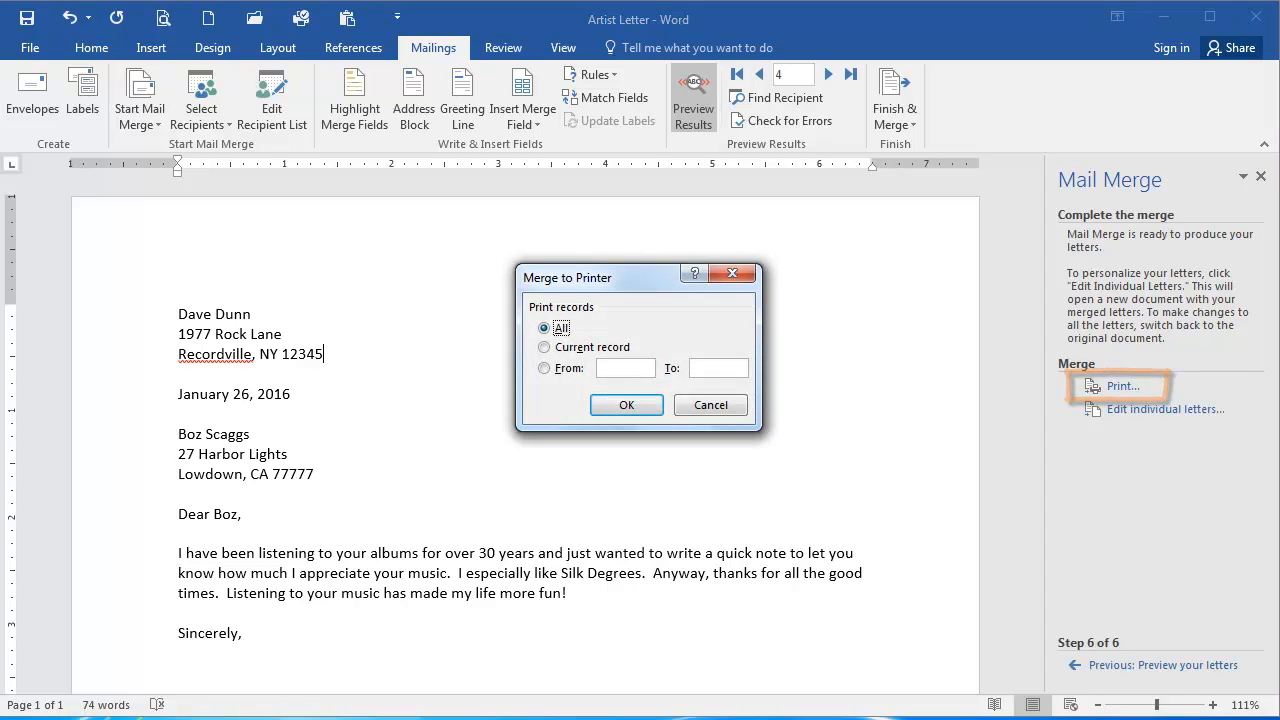